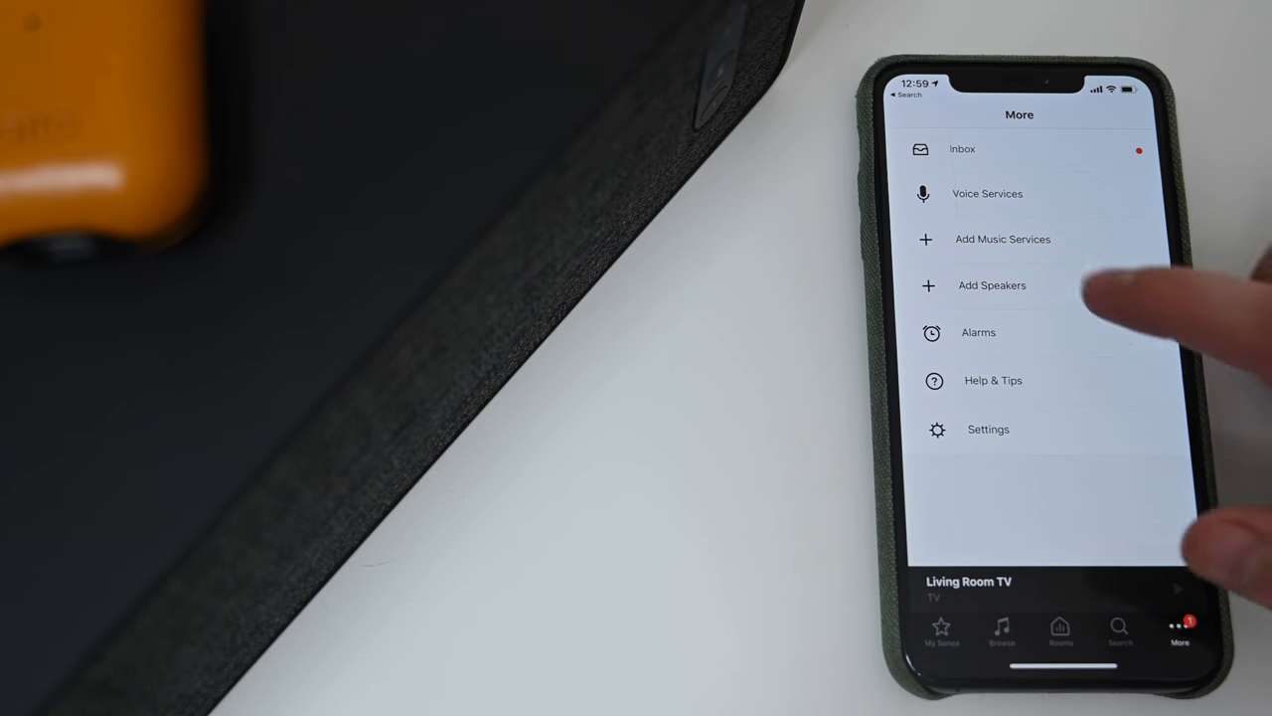
- Add the IKEA SYMFONISK Bookshelf speaker, confirming it is plugged in and flashing green
{"action": "left_click", "coordinate": [991, 285]}
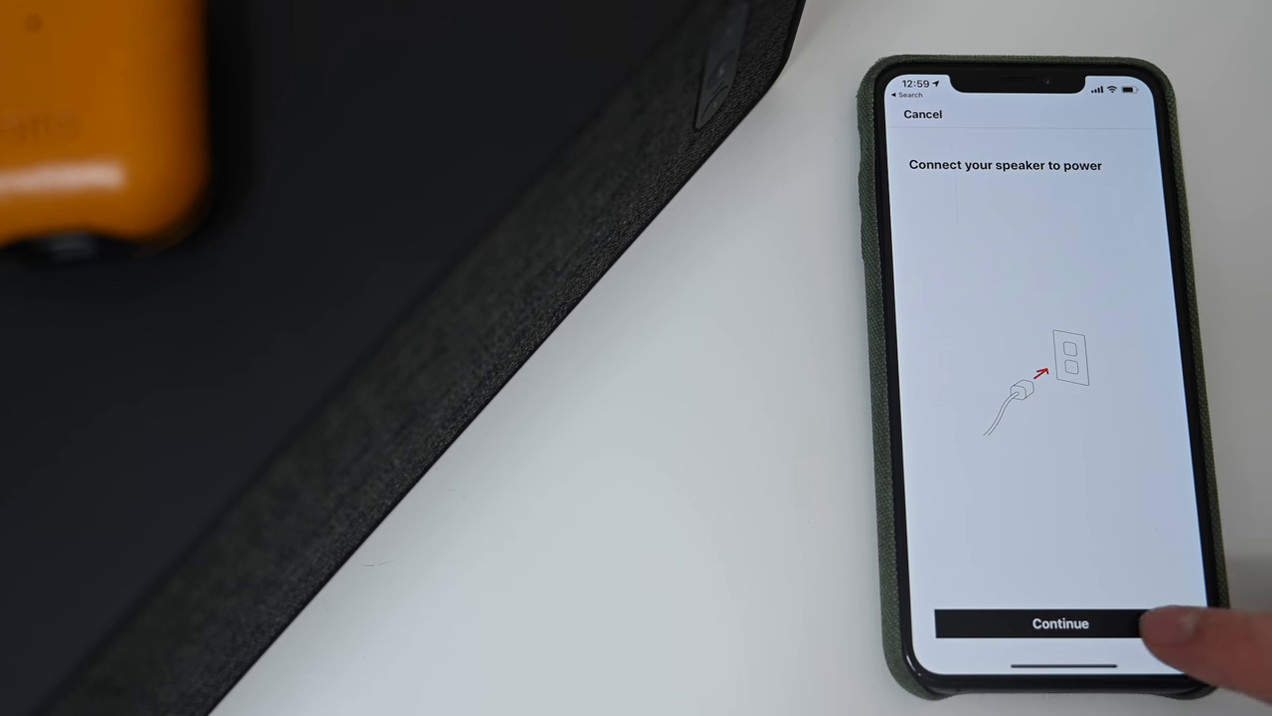
{"action": "left_click", "coordinate": [1060, 623]}
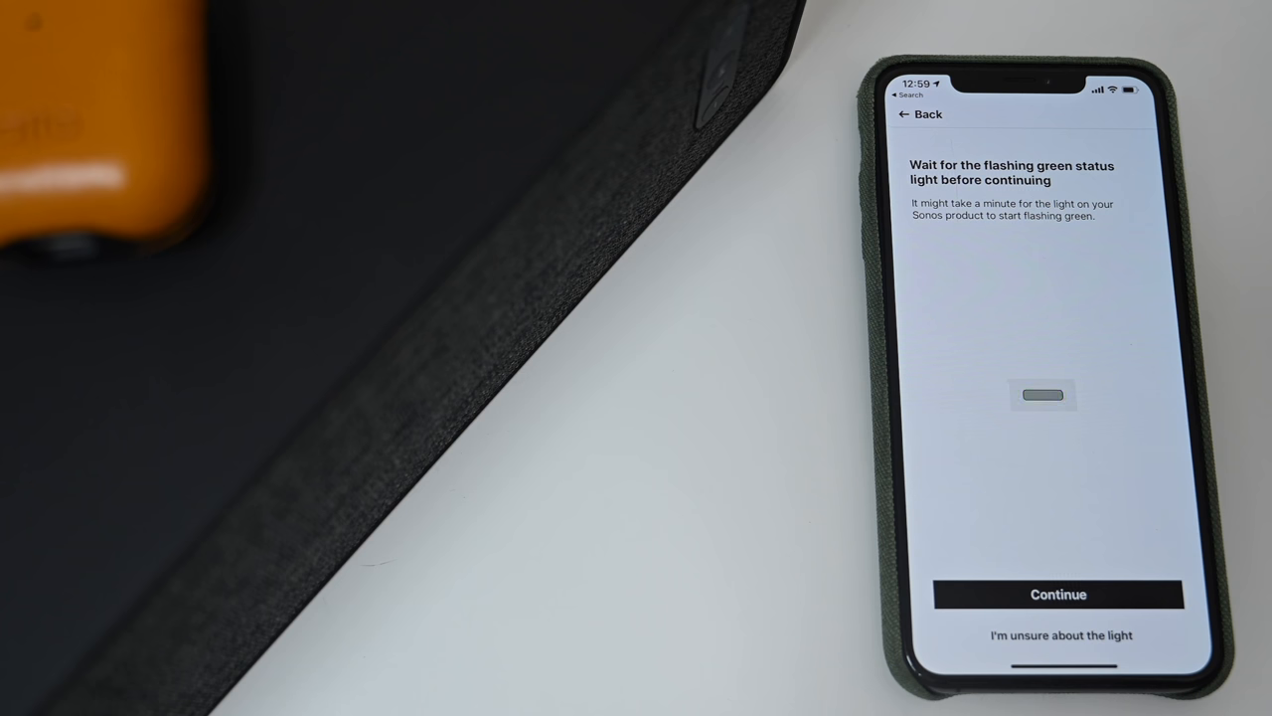
{"action": "left_click", "coordinate": [1057, 594]}
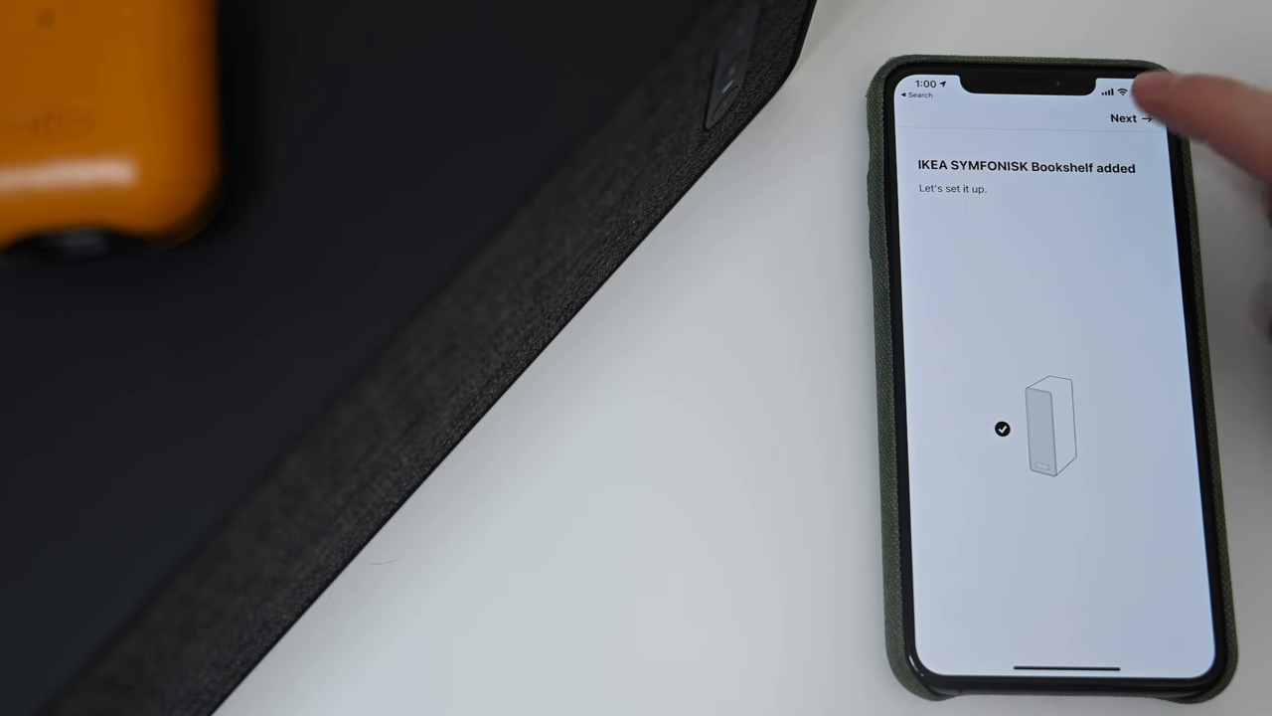
{"action": "left_click", "coordinate": [1126, 118]}
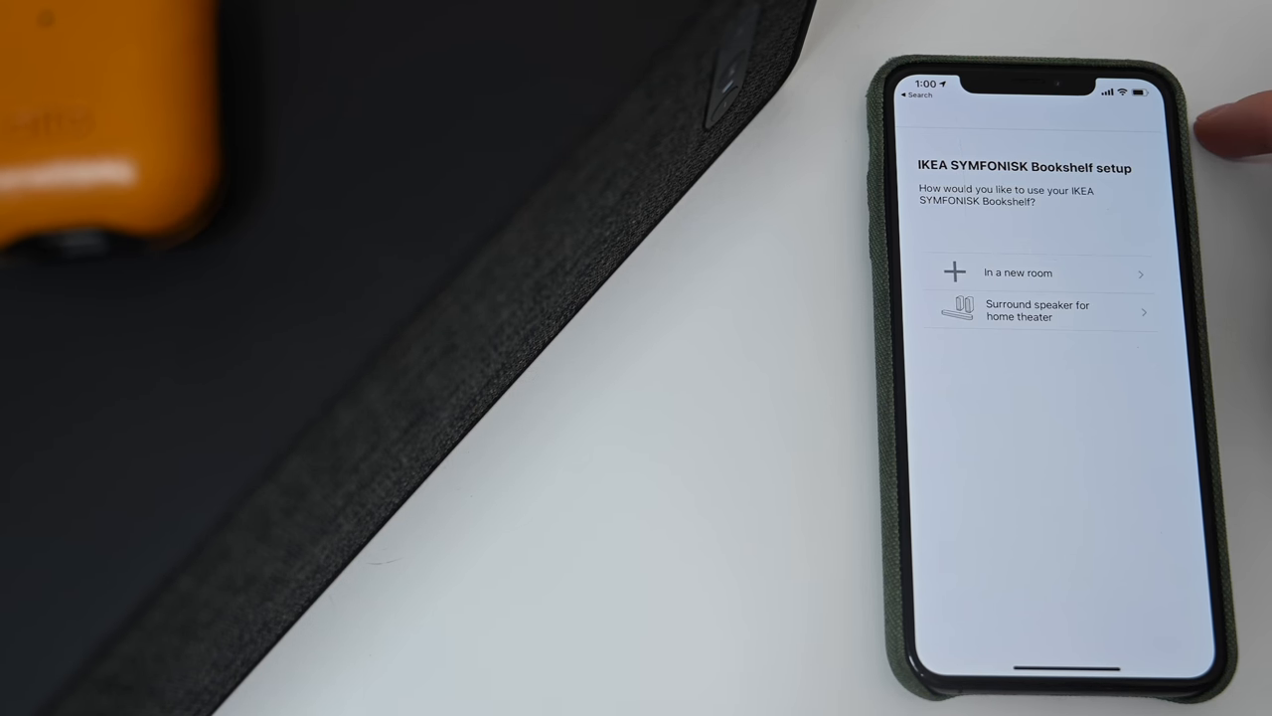
- Try the home theater surround speaker option, then return to the usage choices
{"action": "left_click", "coordinate": [1038, 310]}
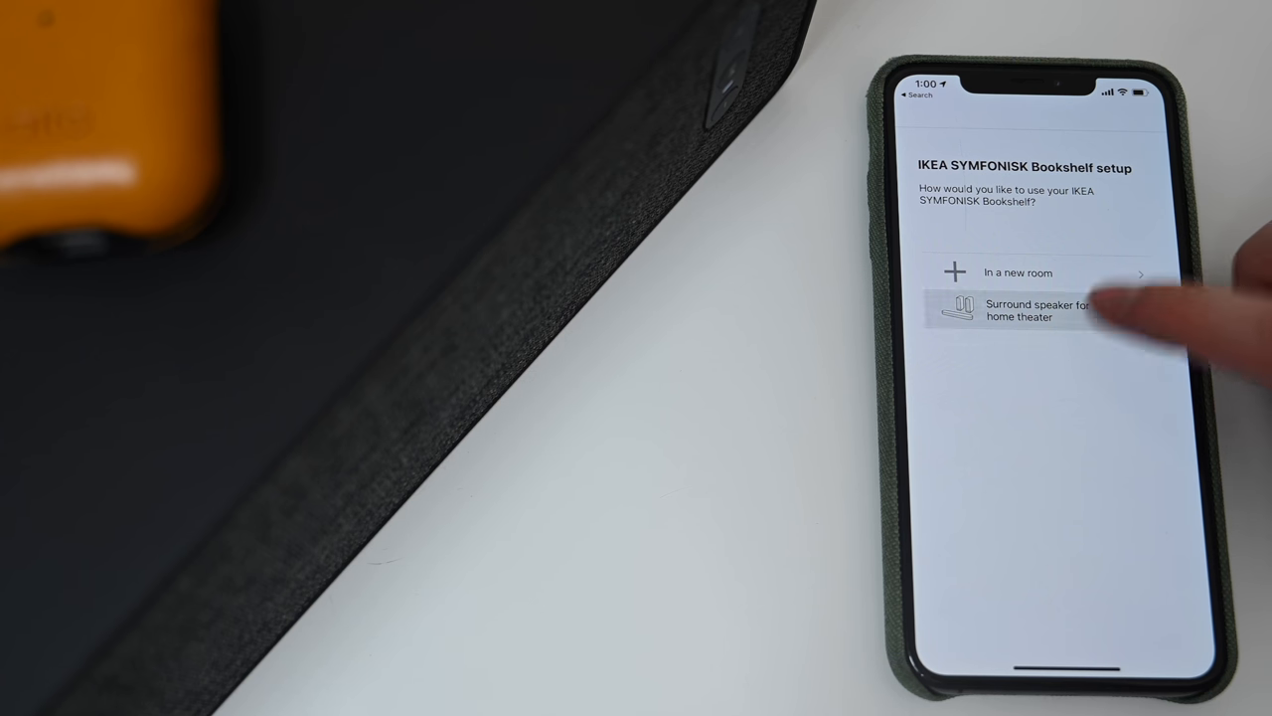
{"action": "left_click", "coordinate": [1033, 310]}
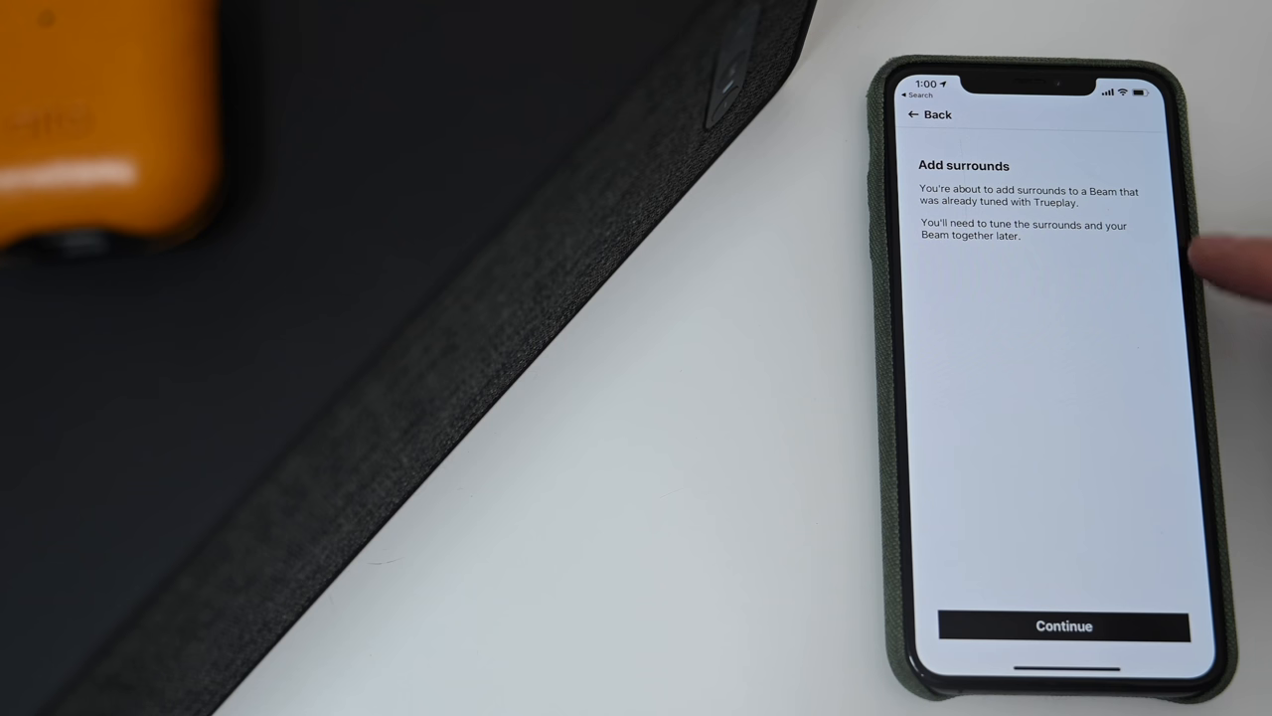
{"action": "left_click", "coordinate": [1063, 625]}
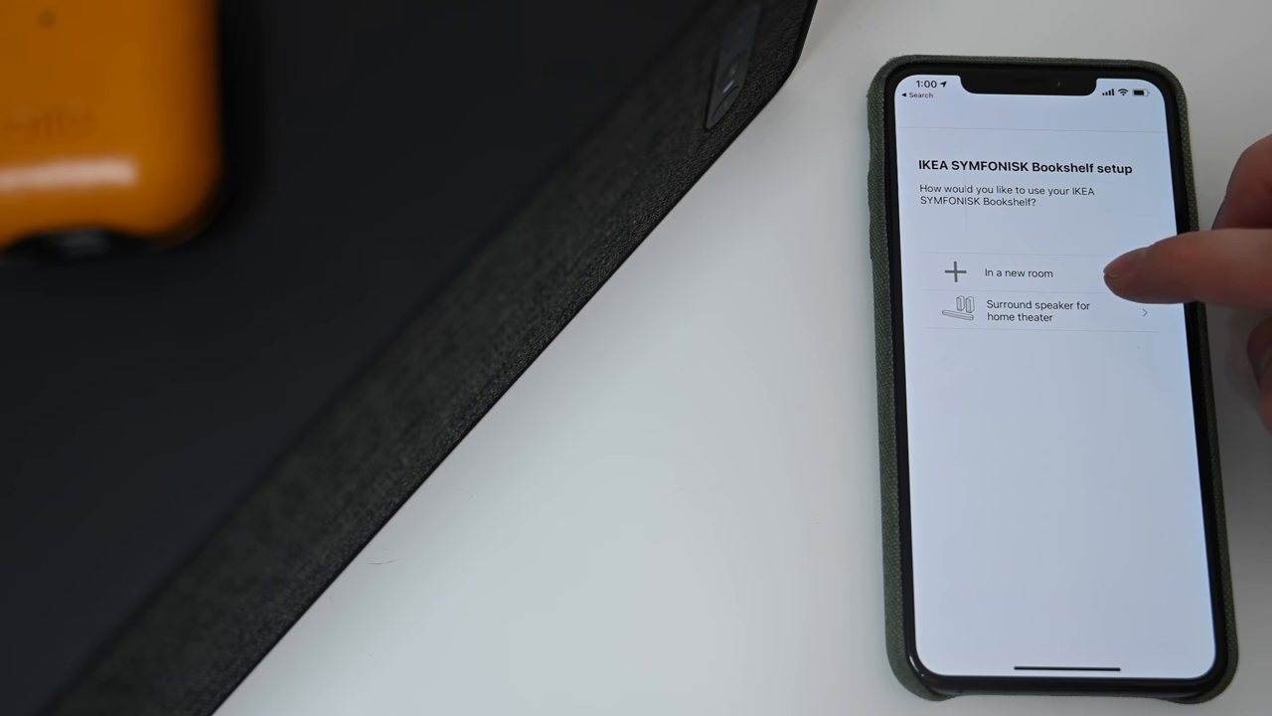
- Set the Bookshelf speaker up in a new room, Living Room 3
{"action": "left_click", "coordinate": [1019, 272]}
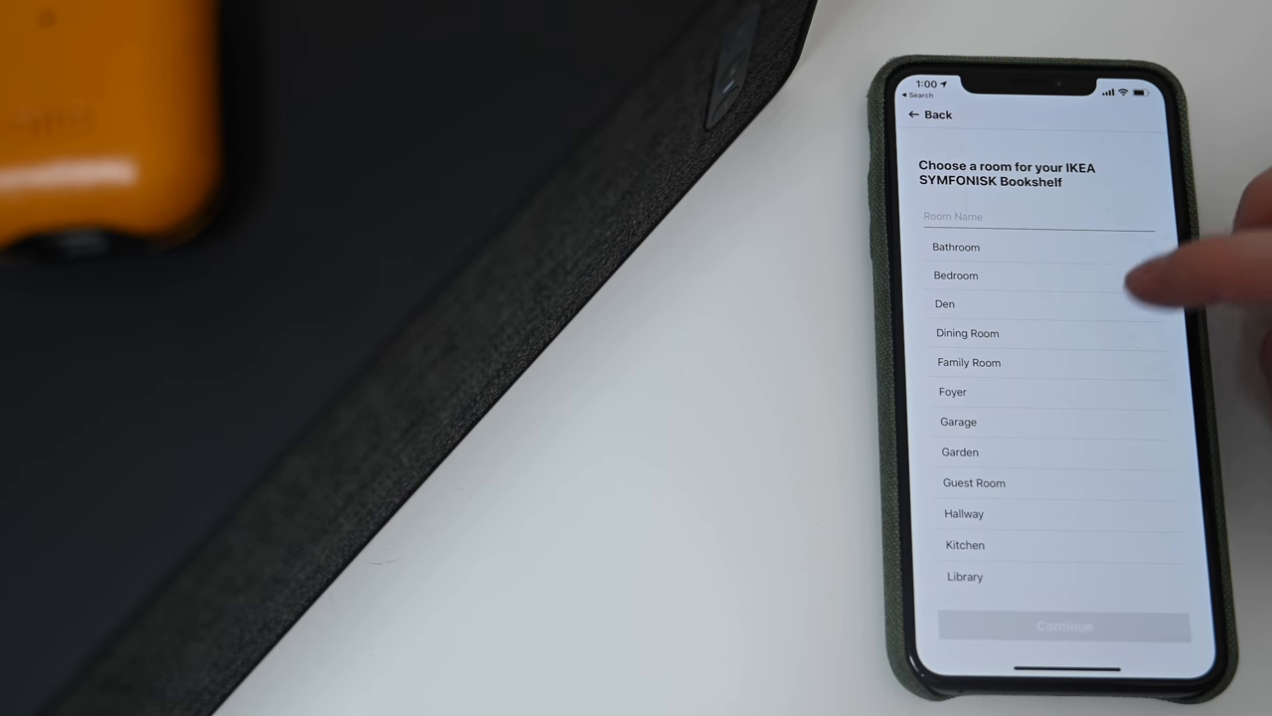
{"action": "scroll", "scroll_direction": "down", "scroll_amount": 3}
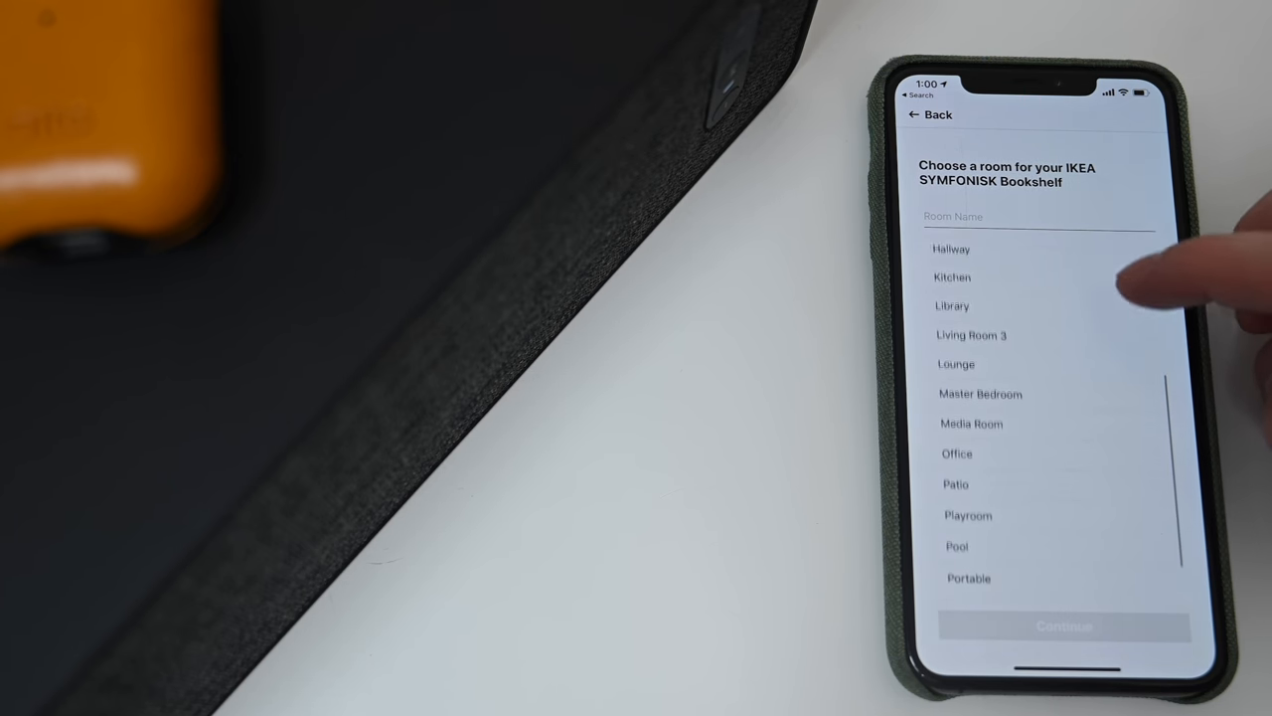
{"action": "scroll", "scroll_direction": "down", "scroll_amount": 3}
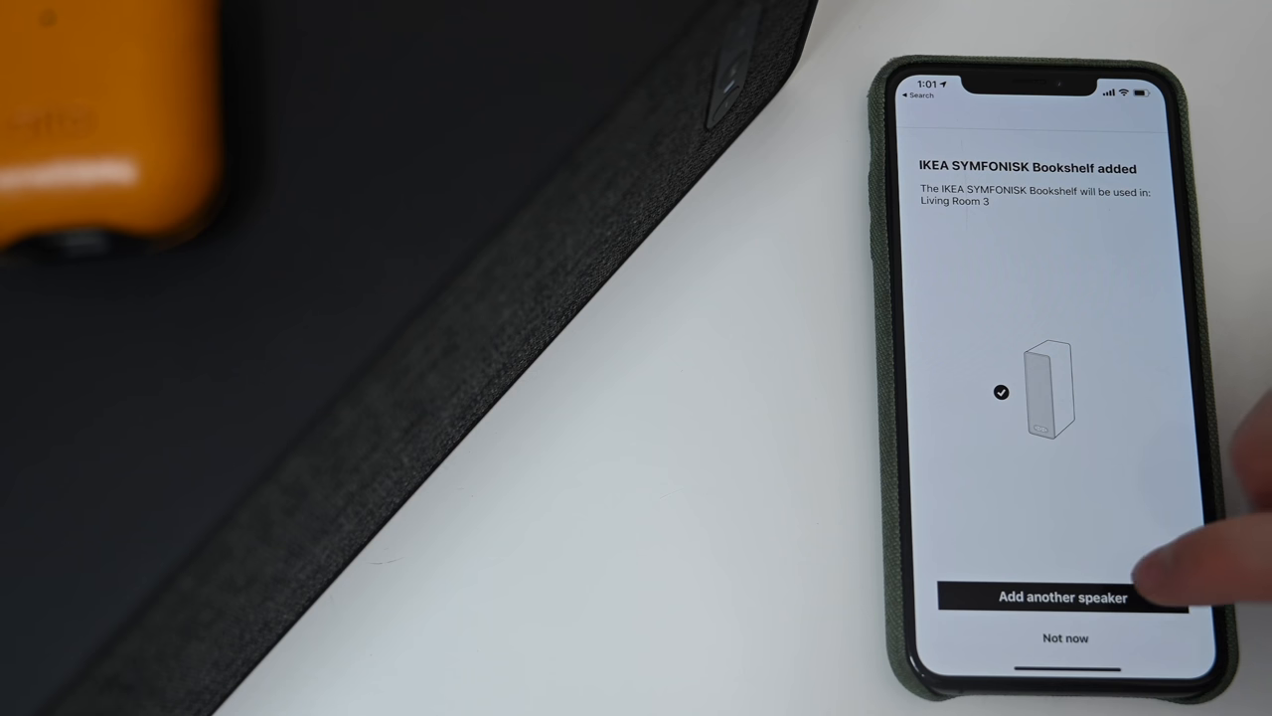
- Decline another speaker, update Sonos products, skip Trueplay, and finish setup
{"action": "left_click", "coordinate": [1065, 637]}
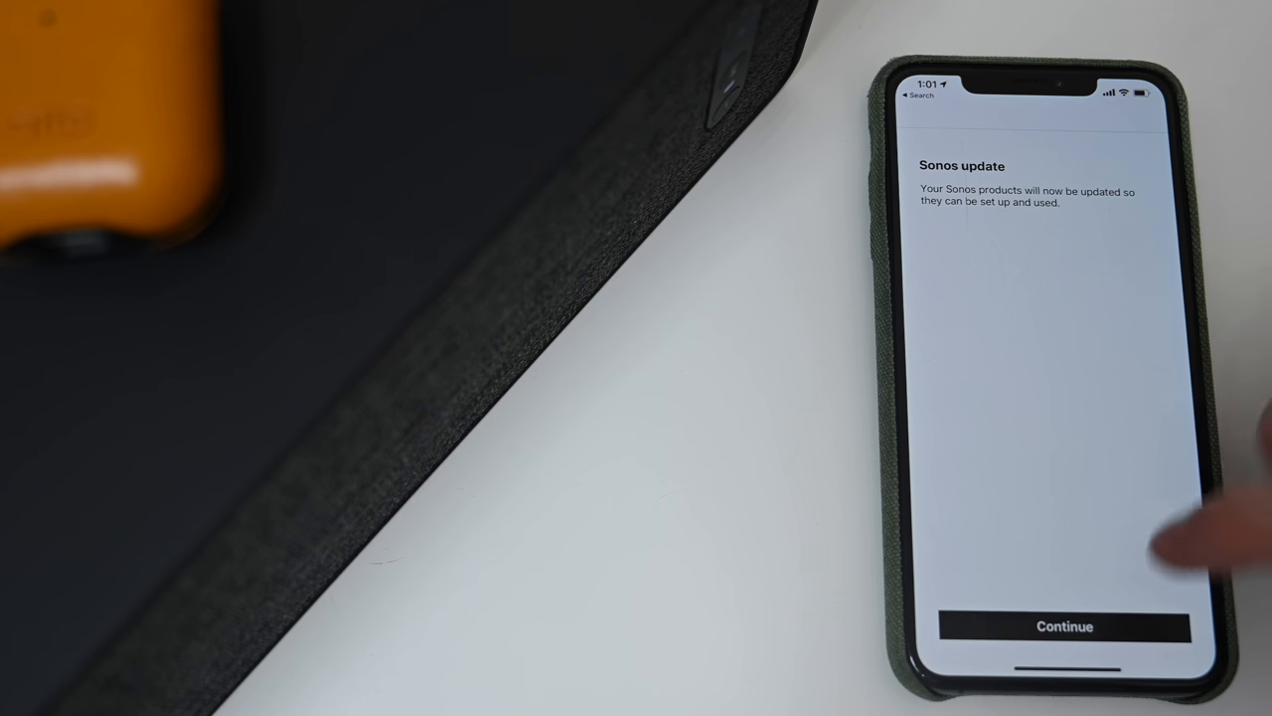
{"action": "left_click", "coordinate": [1065, 626]}
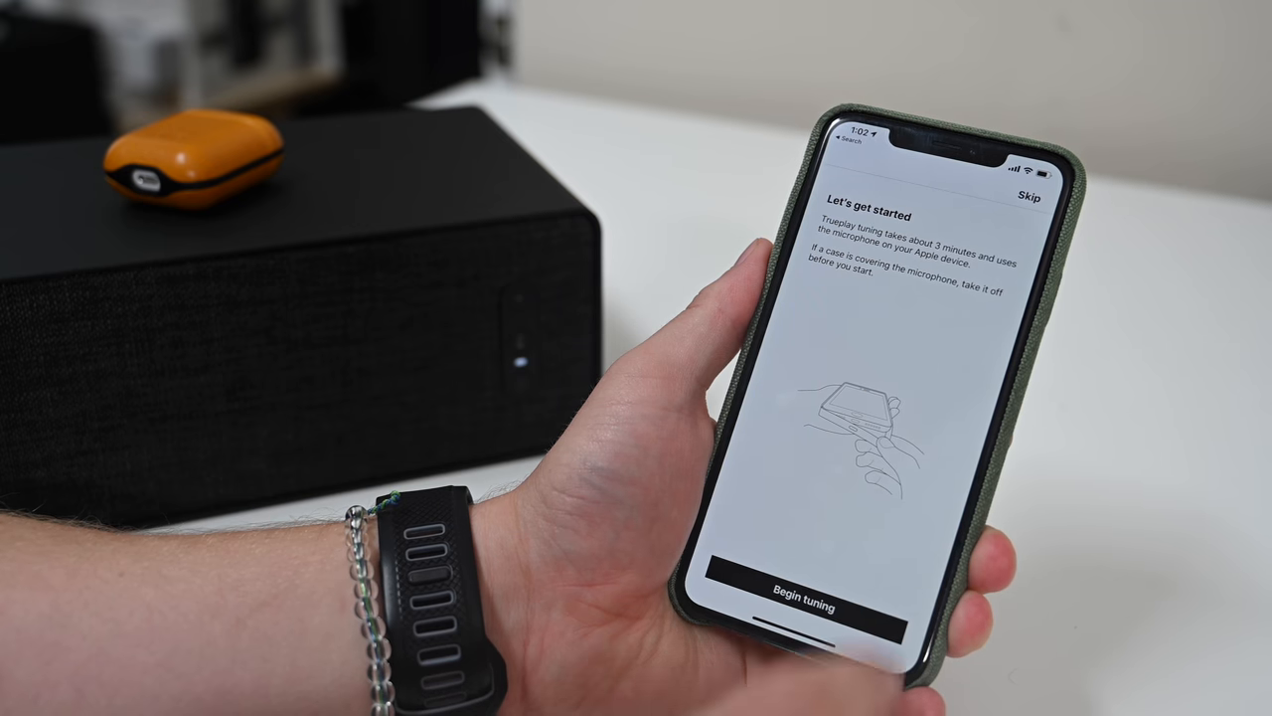
{"action": "left_click", "coordinate": [1033, 192]}
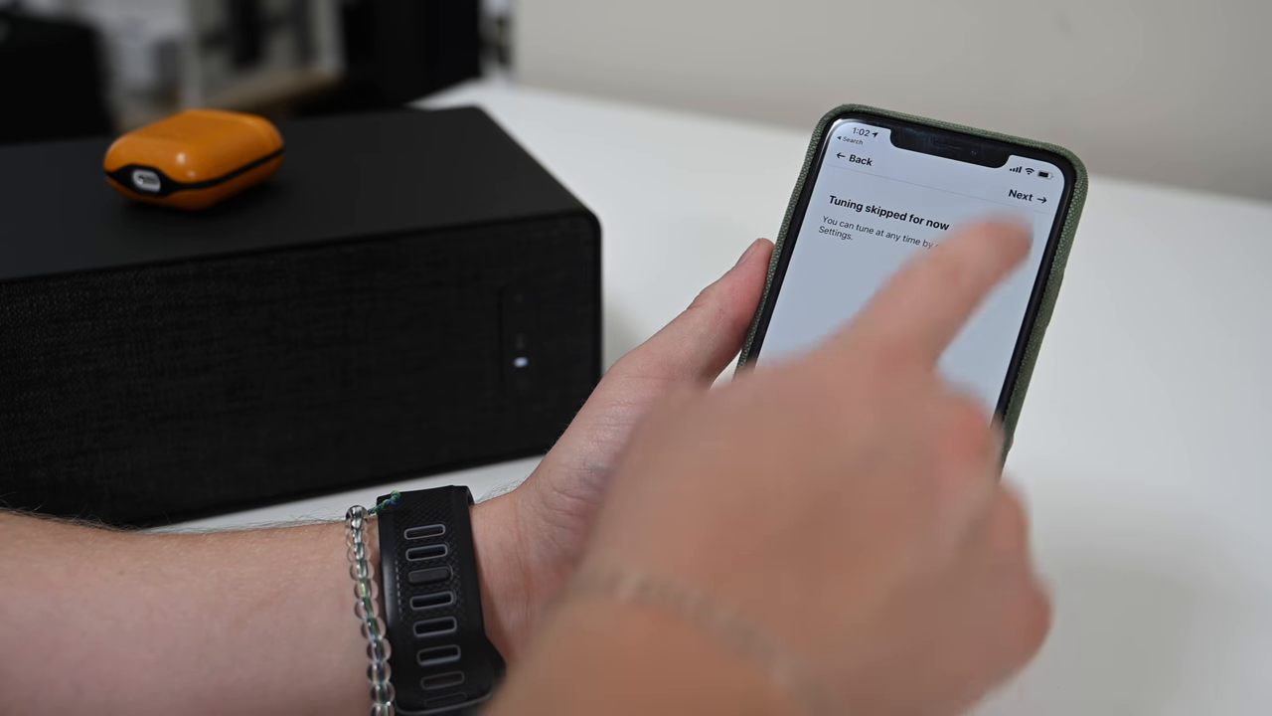
{"action": "left_click", "coordinate": [1013, 198]}
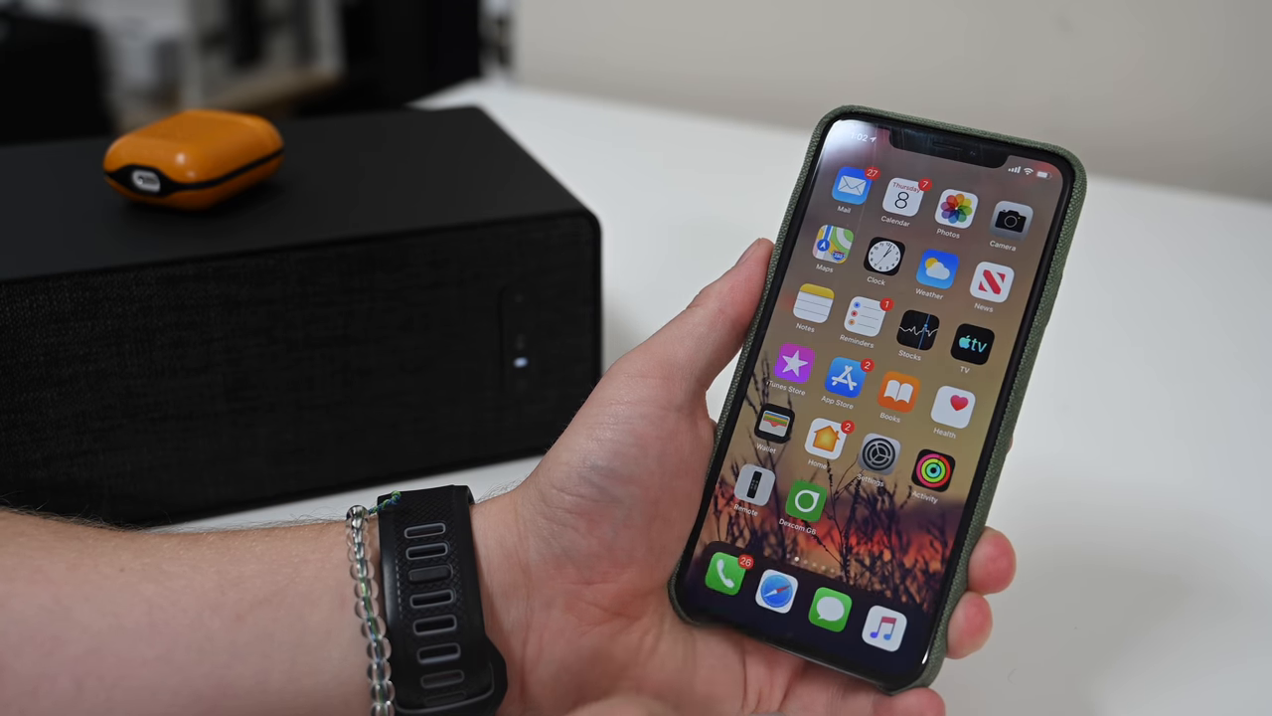
- Add the speaker in Home as accessory 'Ikea' in the Living room
{"action": "left_click", "coordinate": [825, 457]}
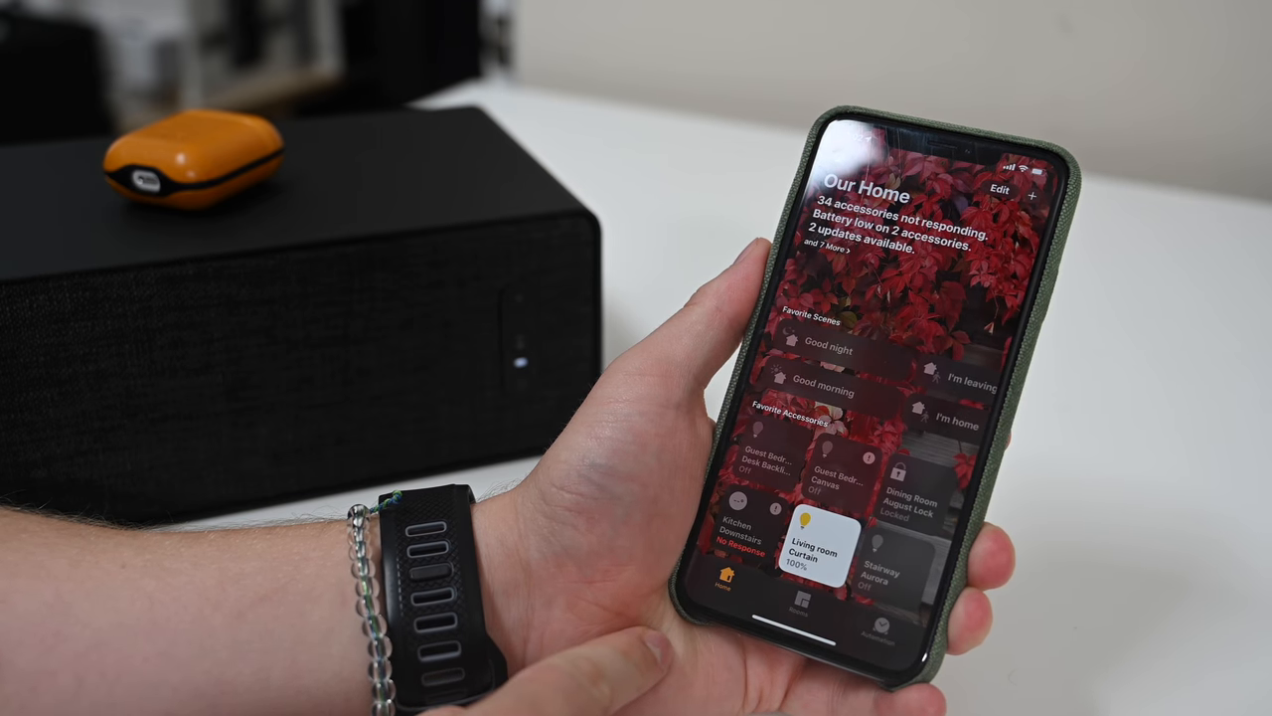
{"action": "left_click", "coordinate": [1038, 196]}
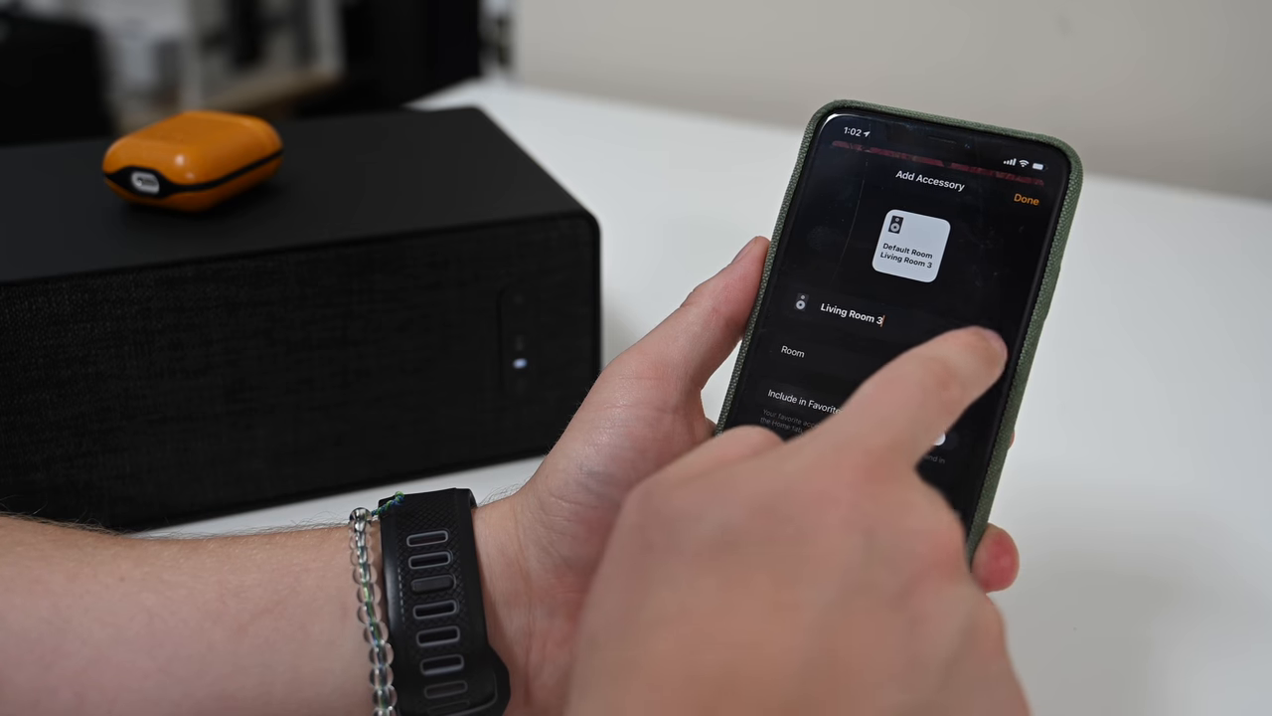
{"action": "left_click", "coordinate": [852, 319]}
{"action": "type", "text": "Ikea"}
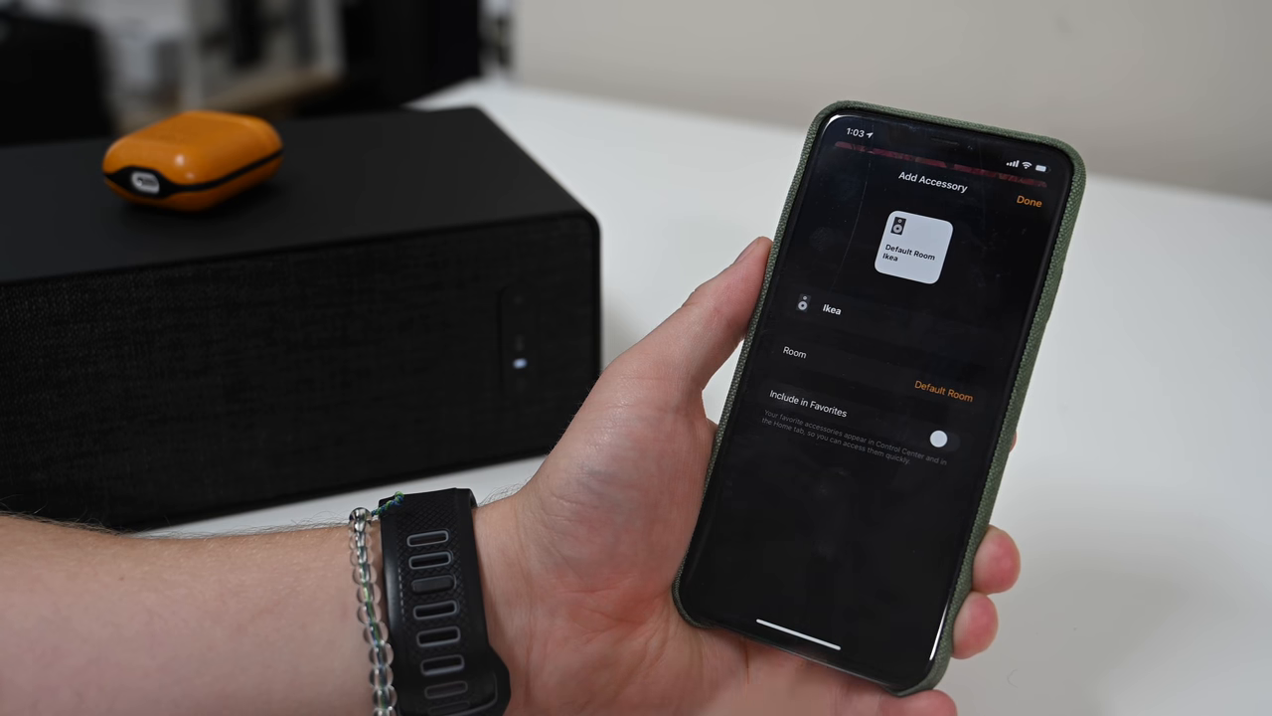
{"action": "left_click", "coordinate": [943, 397]}
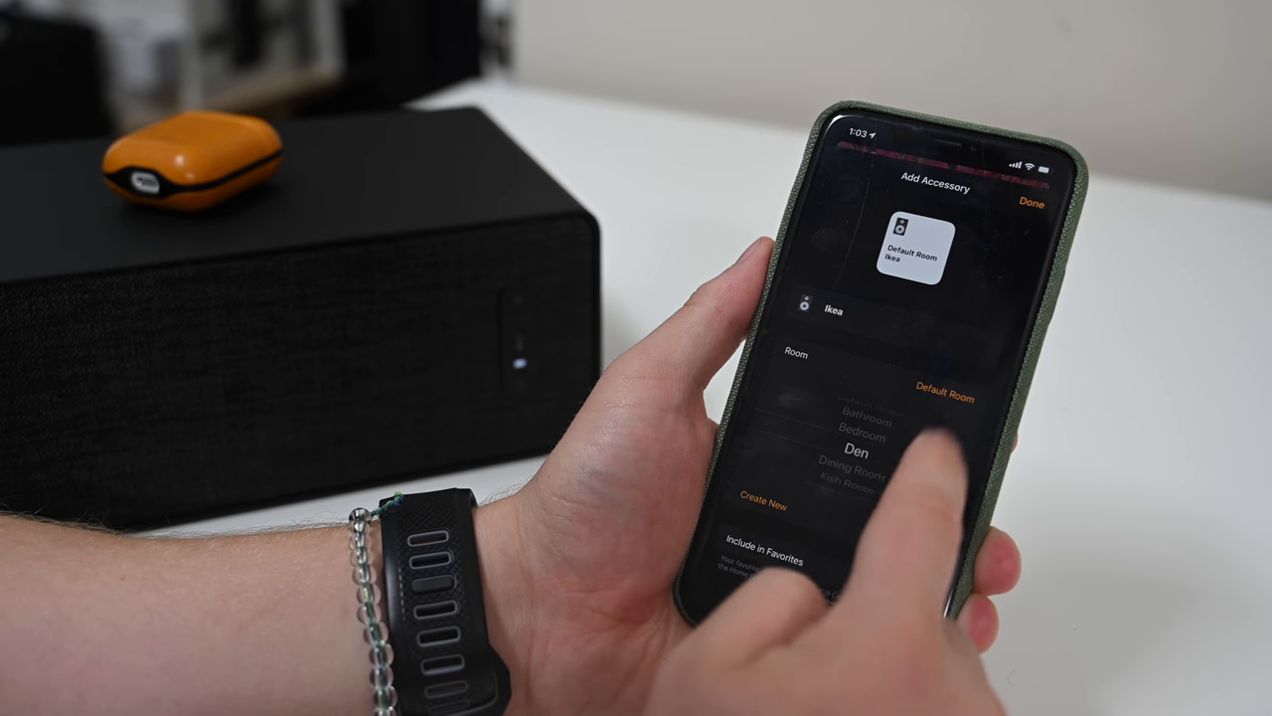
{"action": "scroll", "scroll_direction": "down", "scroll_amount": 3}
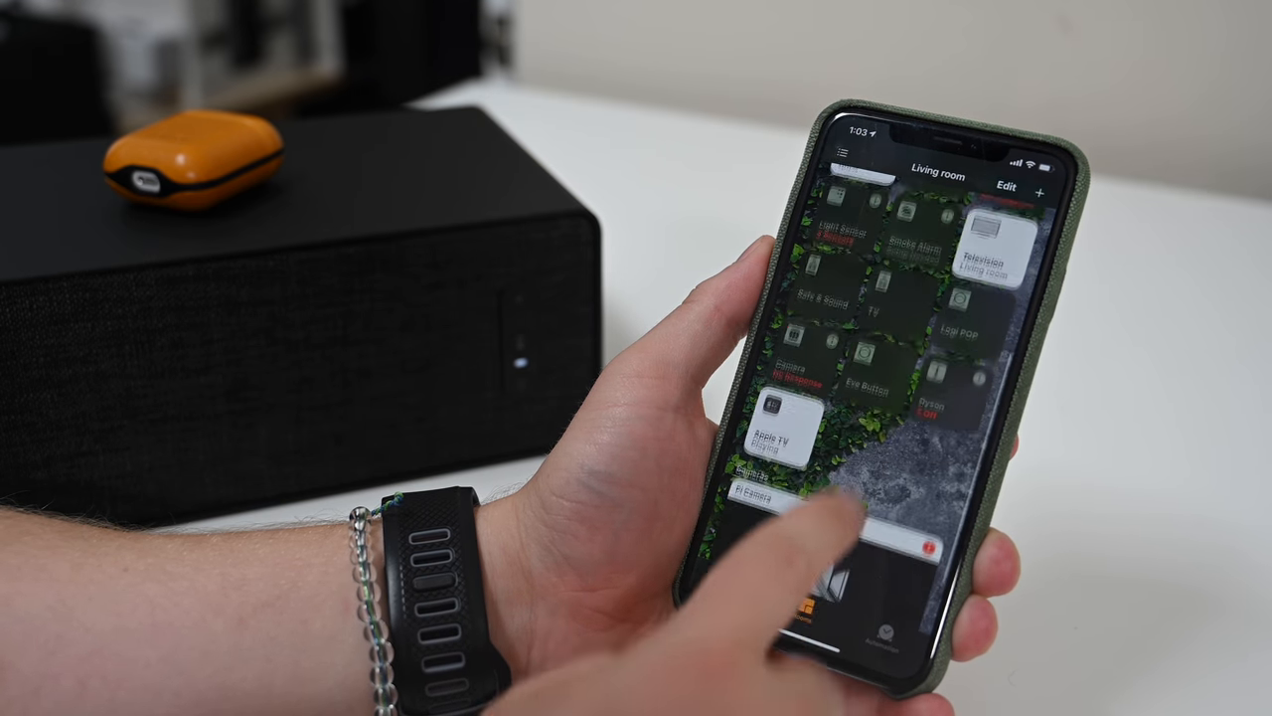
- Scroll through the Living room accessories in Home
{"action": "scroll", "scroll_direction": "down", "scroll_amount": 3}
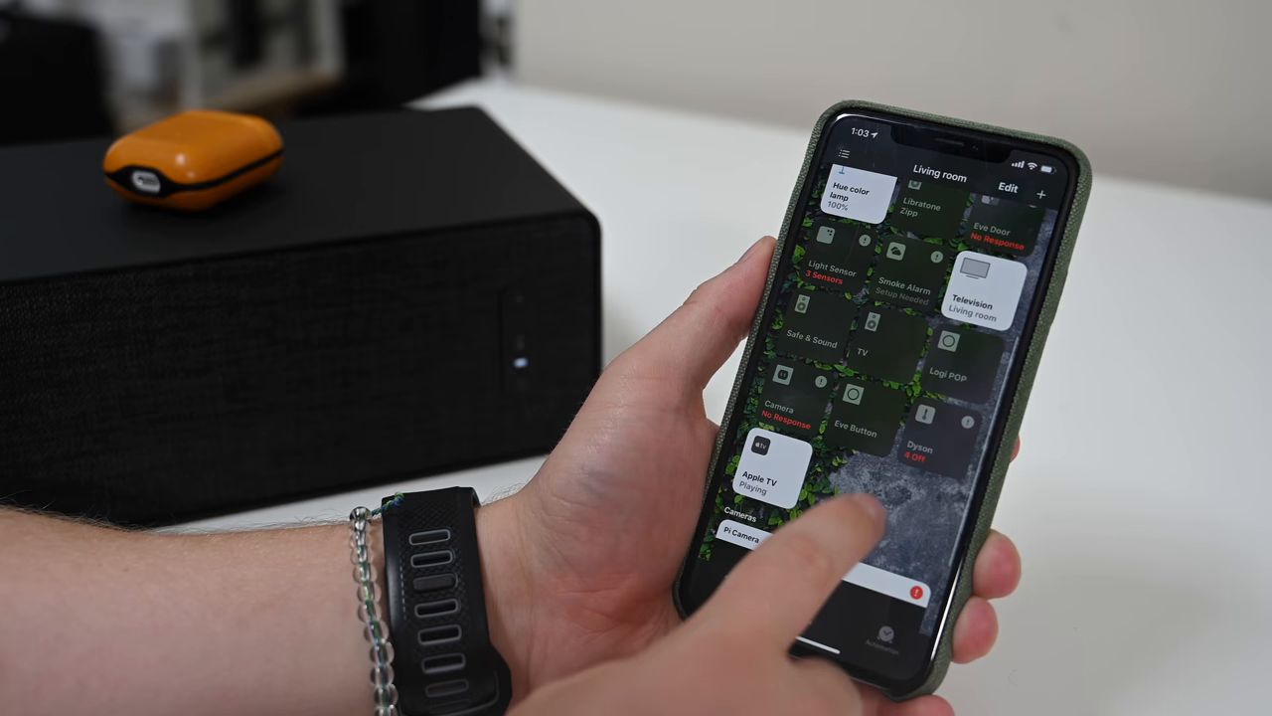
{"action": "scroll", "scroll_direction": "down", "scroll_amount": 3}
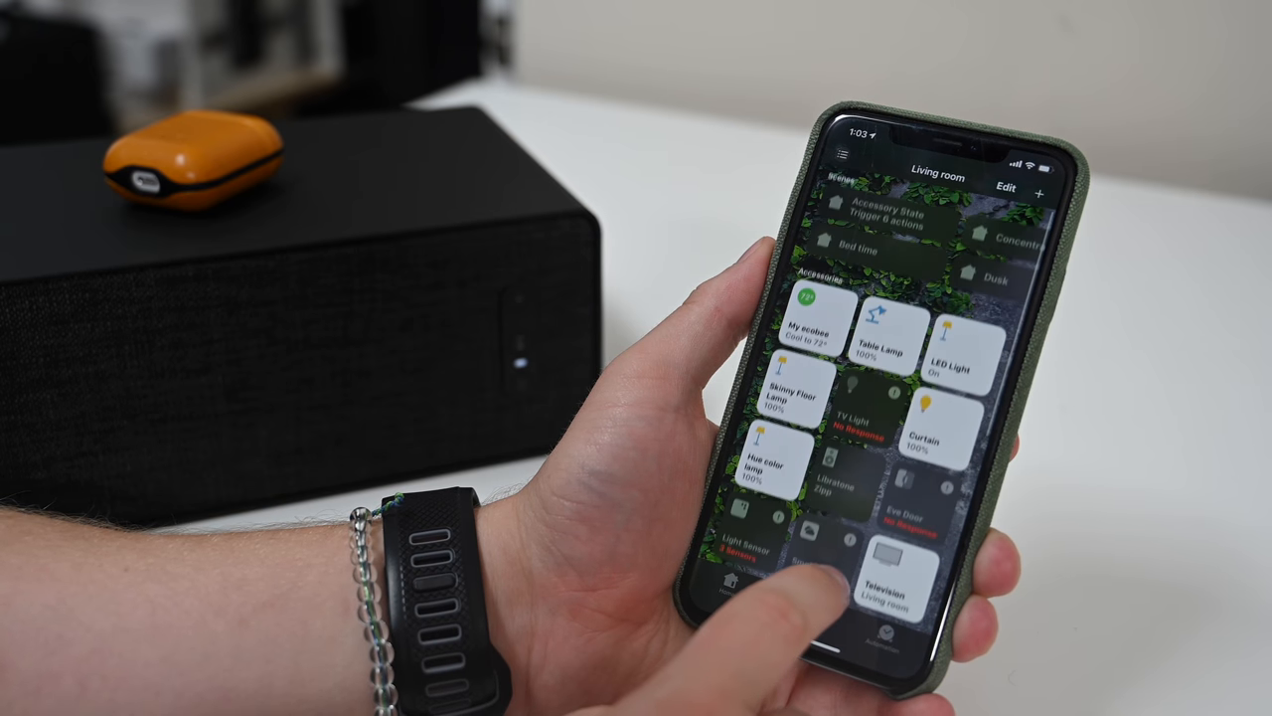
{"action": "scroll", "scroll_direction": "down", "scroll_amount": 3}
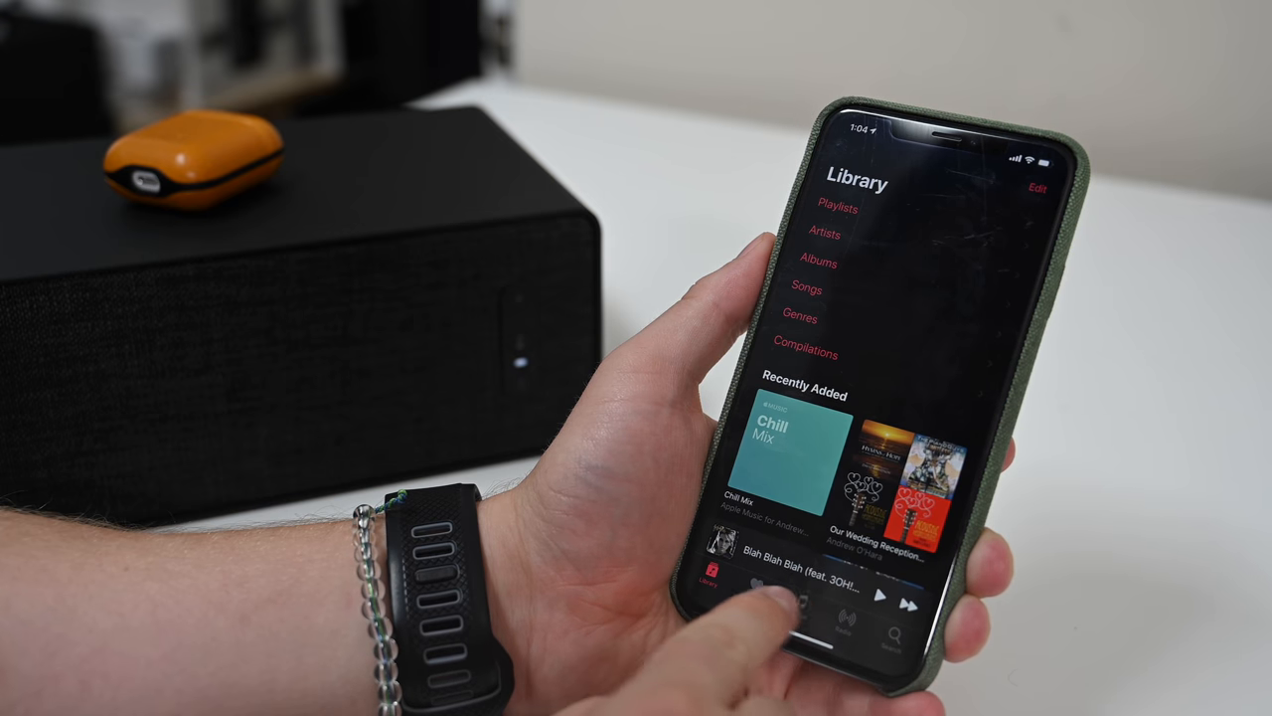
- Play Baba O'Riley by The Who from a loved-songs playlist on Ikea
{"action": "left_click", "coordinate": [838, 208]}
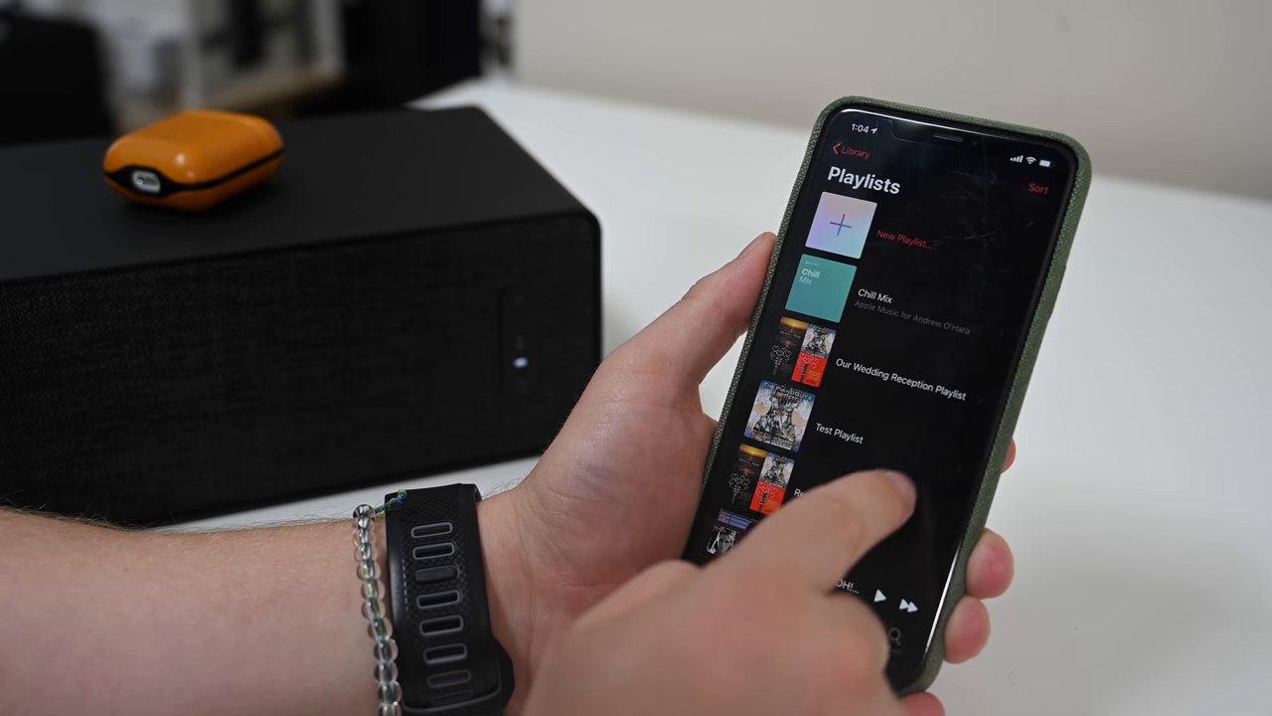
{"action": "scroll", "scroll_direction": "down", "scroll_amount": 3}
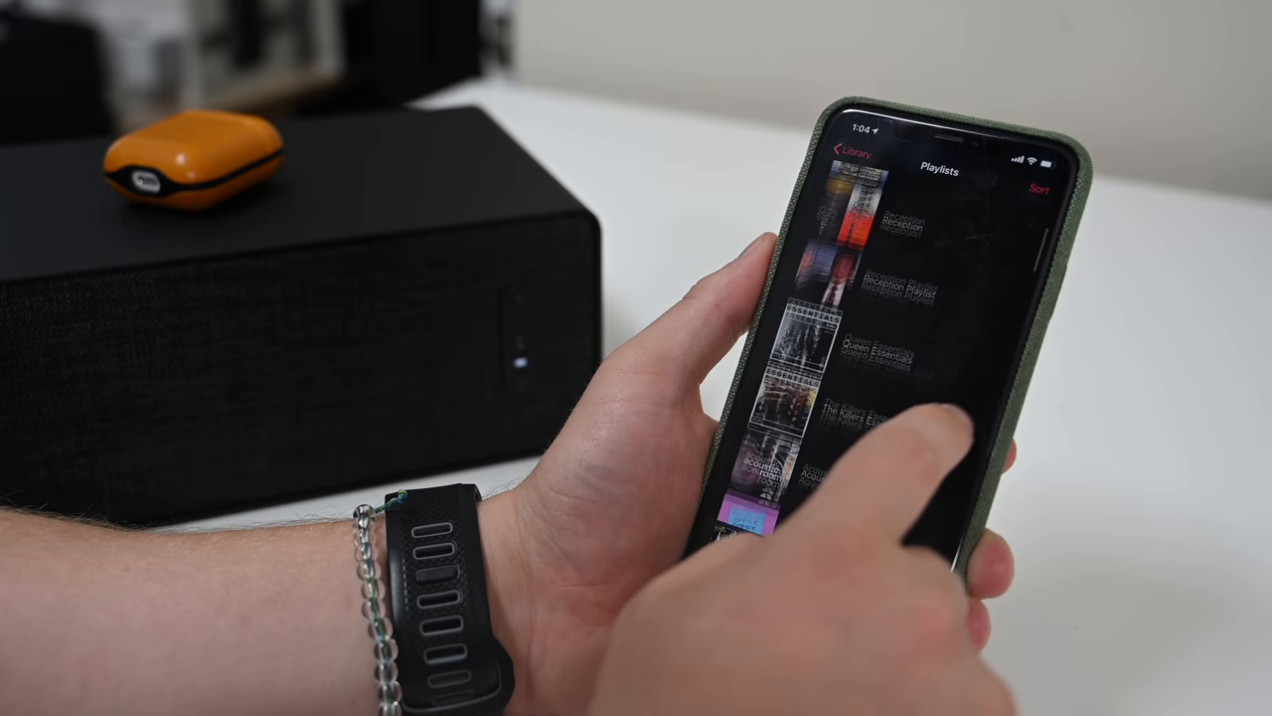
{"action": "scroll", "scroll_direction": "down", "scroll_amount": 3}
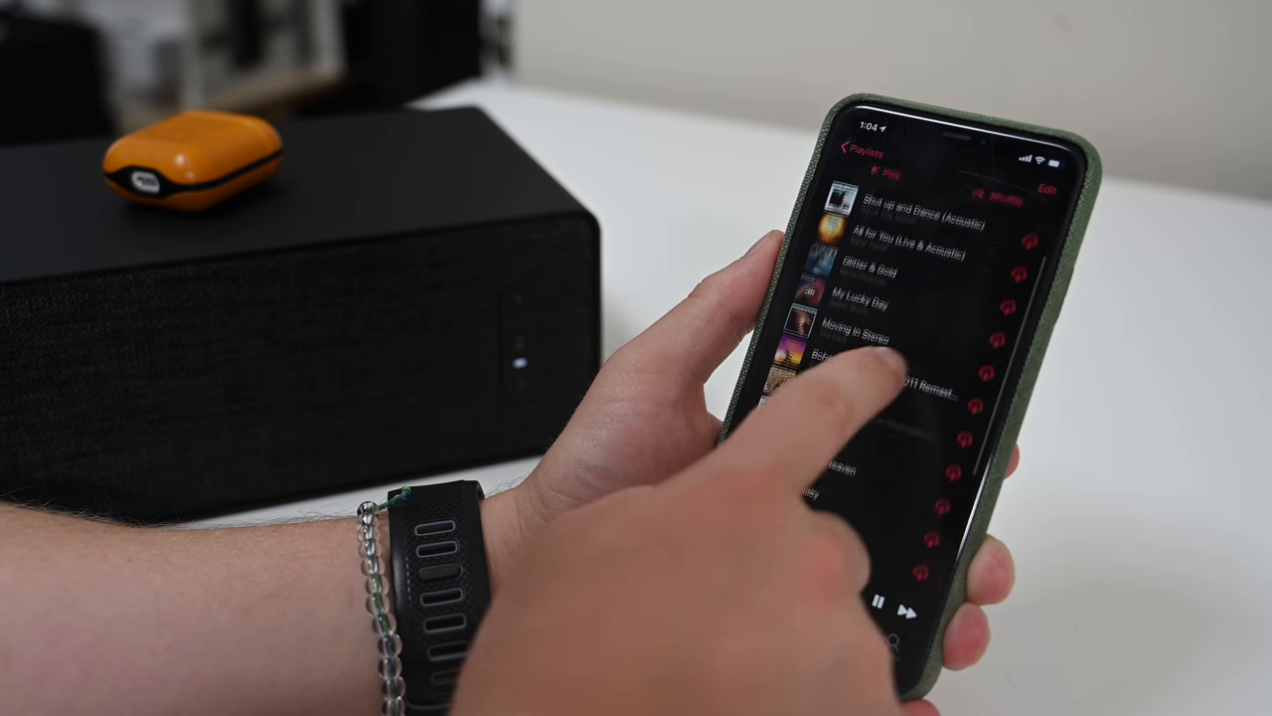
{"action": "scroll", "scroll_direction": "down", "scroll_amount": 3}
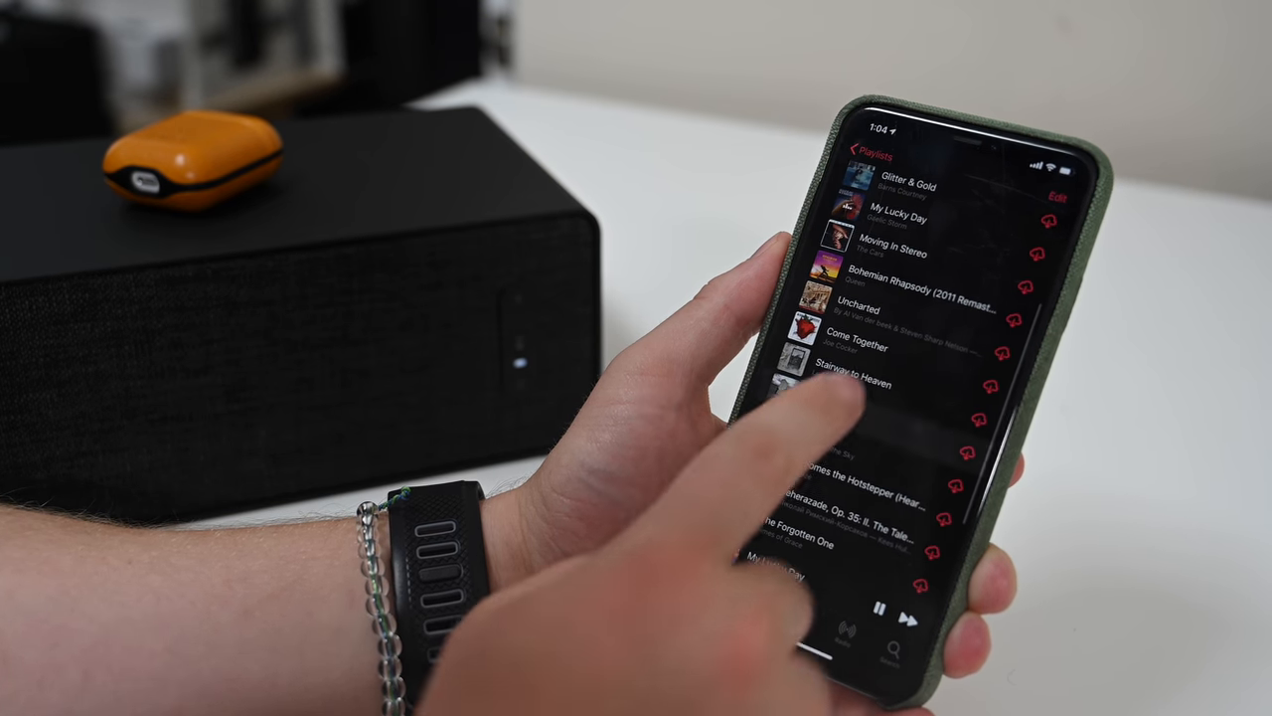
{"action": "left_click", "coordinate": [865, 387]}
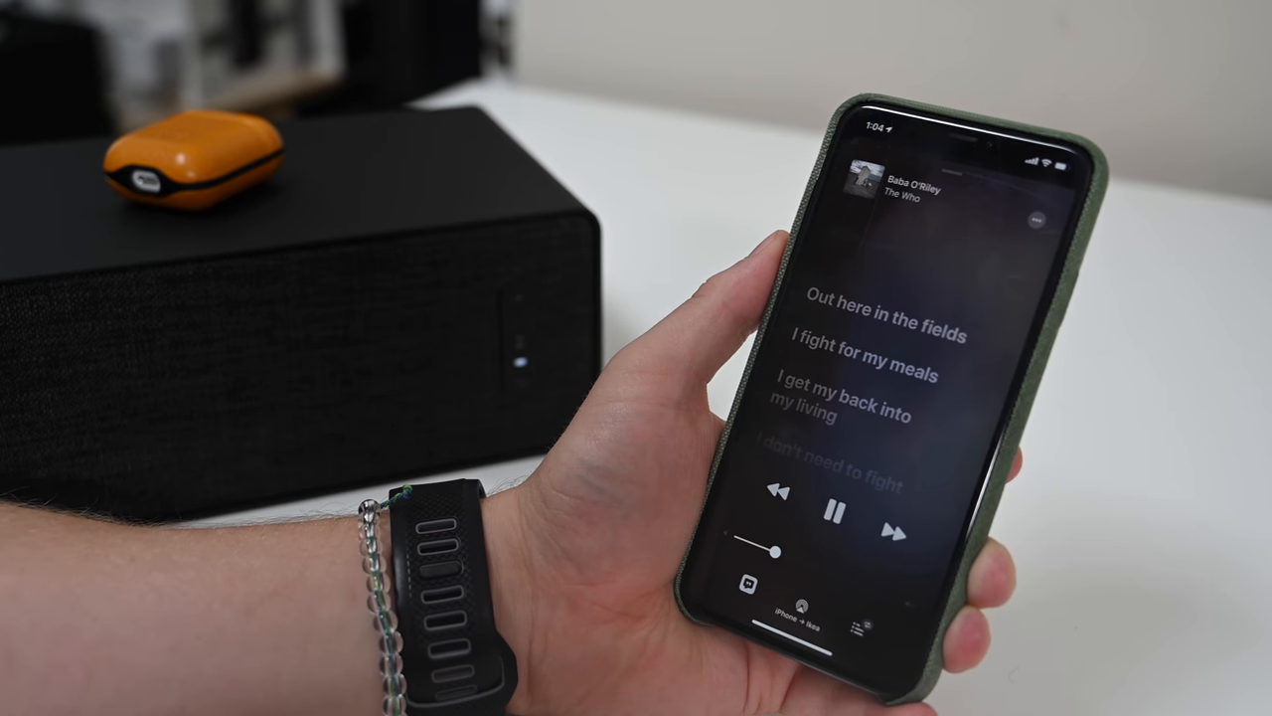